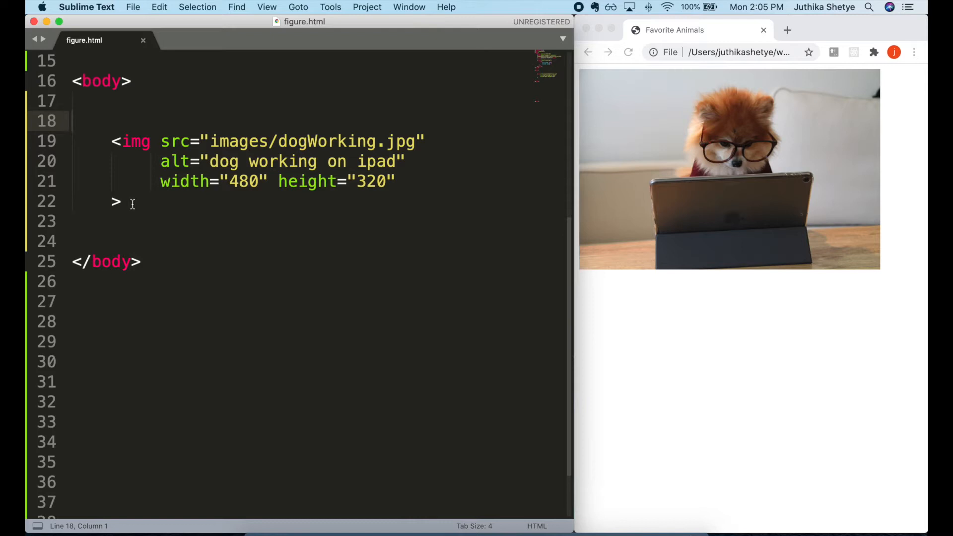
mouse_move(137, 216)
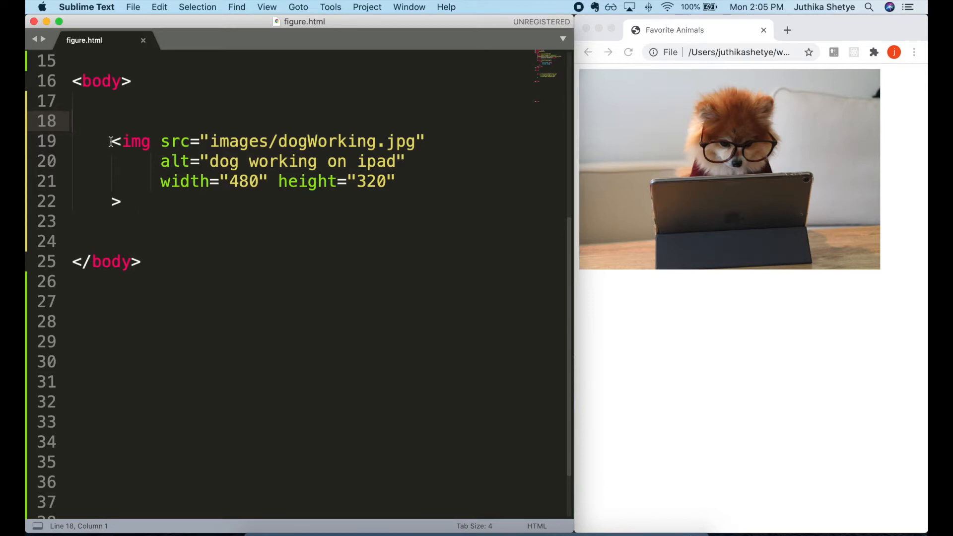
Add a blank line after the dogWorking.jpg img element.
drag(111, 141, 120, 201)
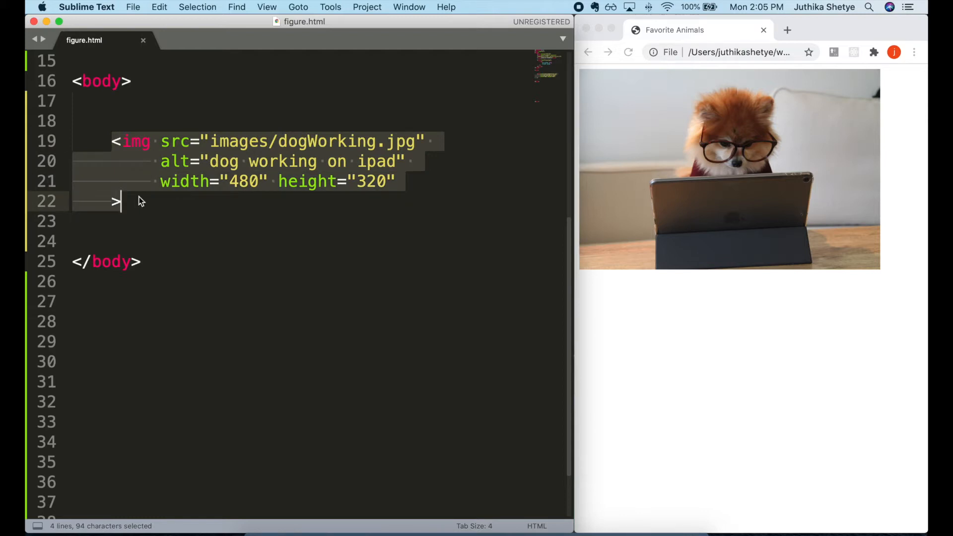
click(122, 201)
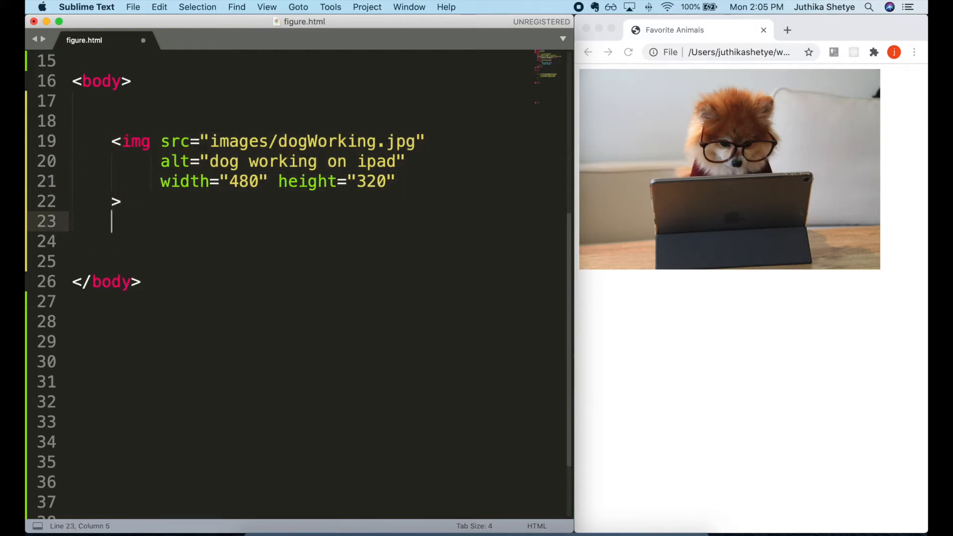
Insert a figcaption reading 'Cookie, the dog, using an iPad to work on her latest project'.
text(figcaption></figcaption>)
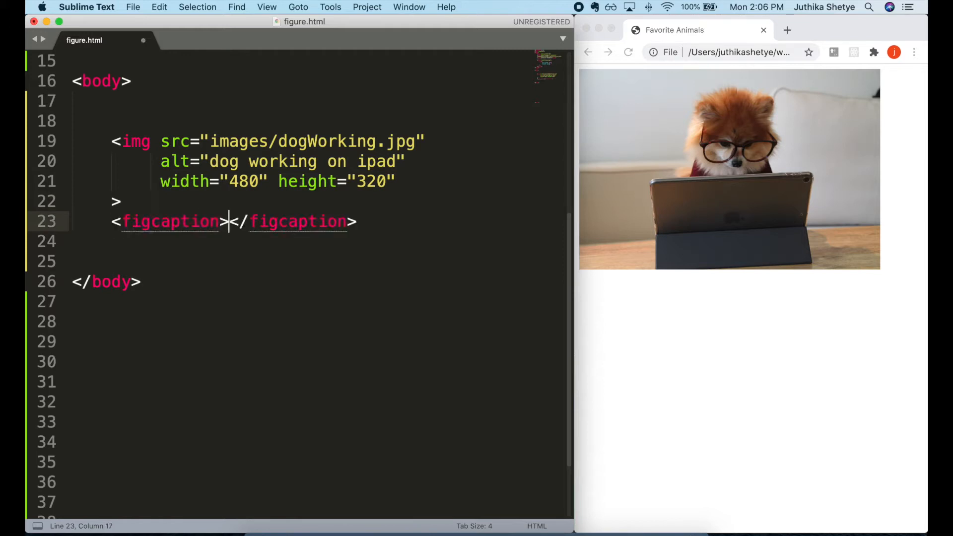
key(enter)
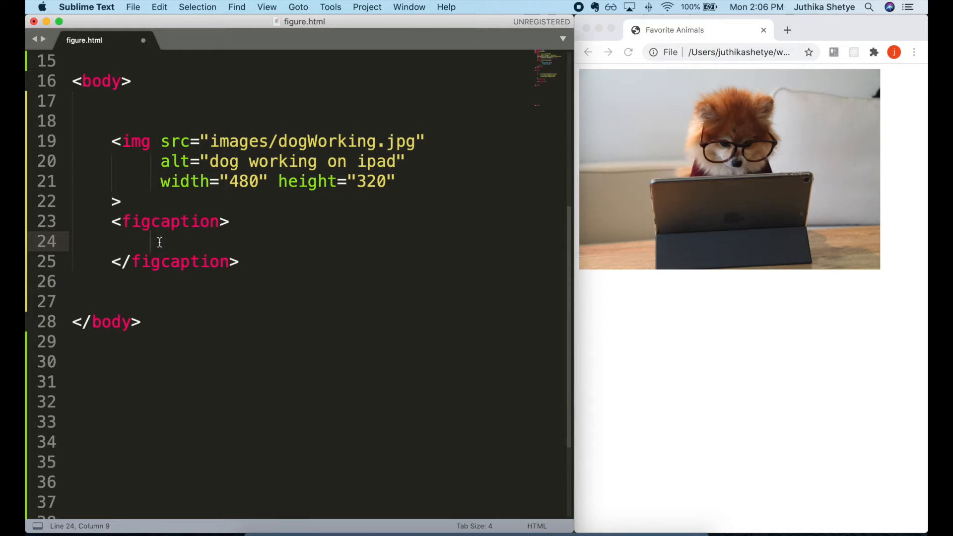
text(Cookie, the dog, using an iPad to work on her latest project)
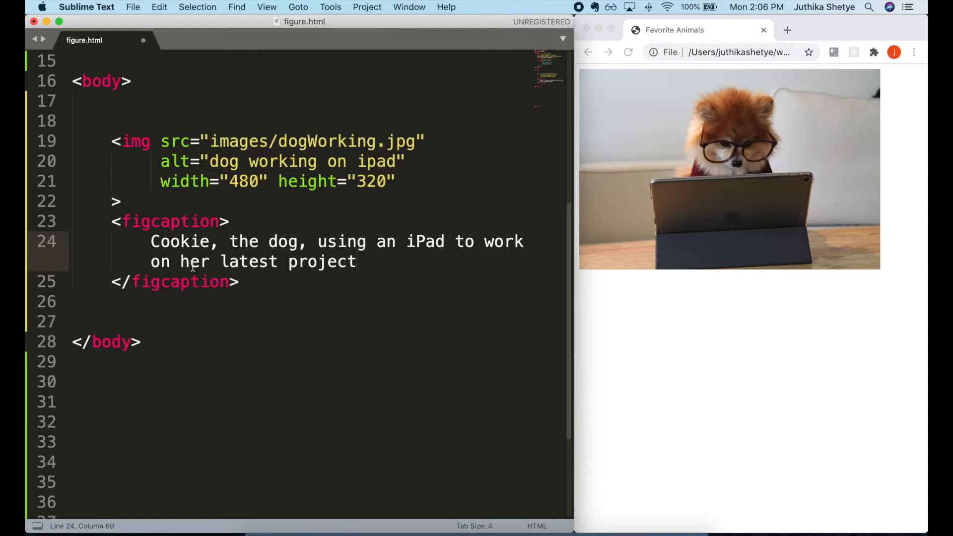
mouse_move(310, 303)
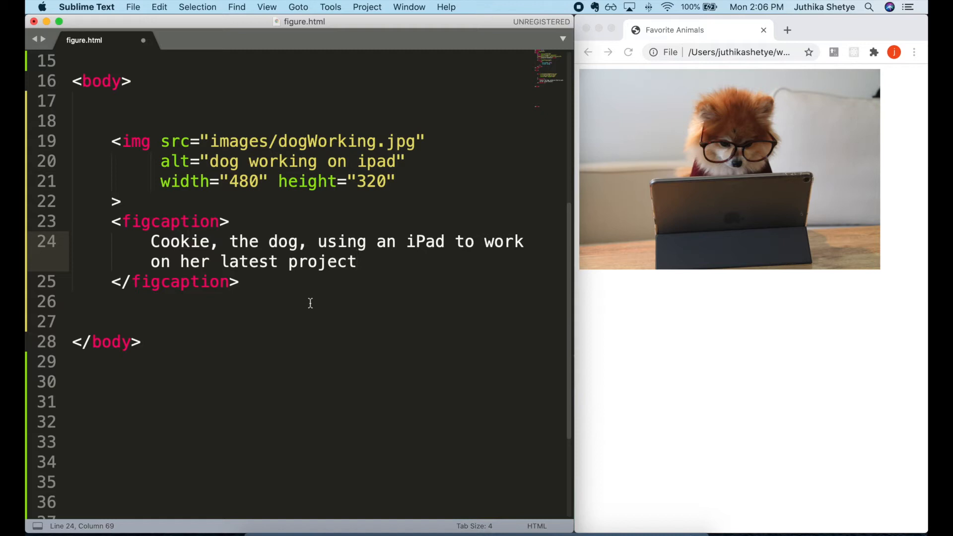
Save figure.html so the reloaded page shows the caption.
key(cmd+s)
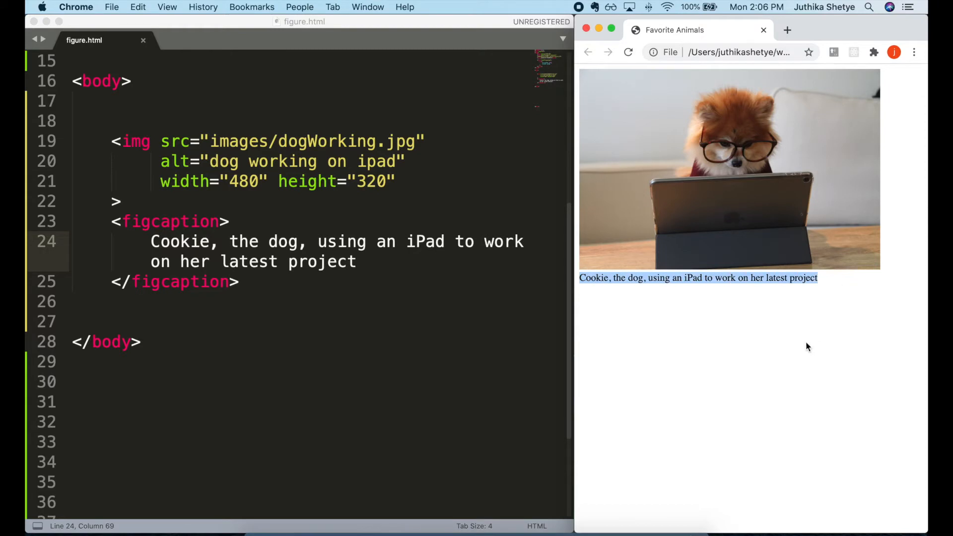
mouse_move(798, 365)
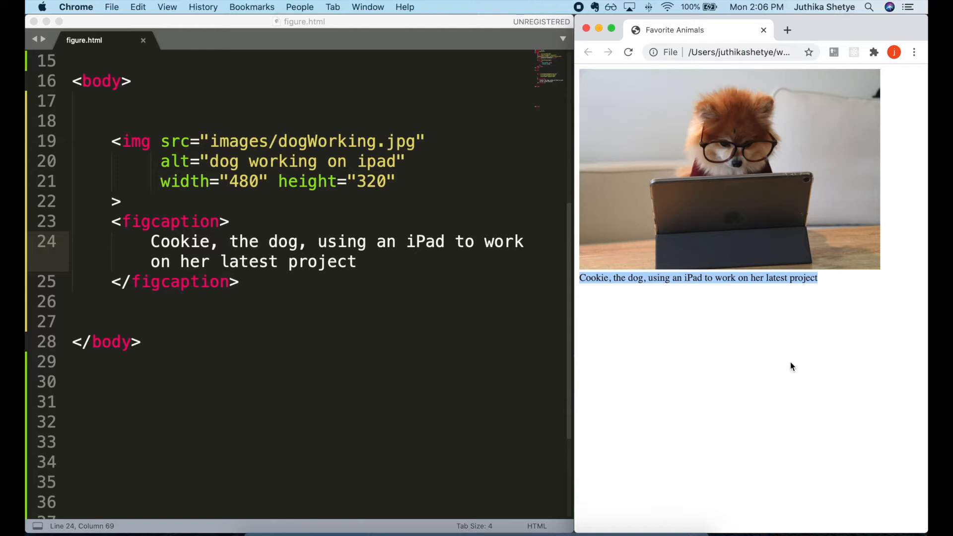
mouse_move(377, 338)
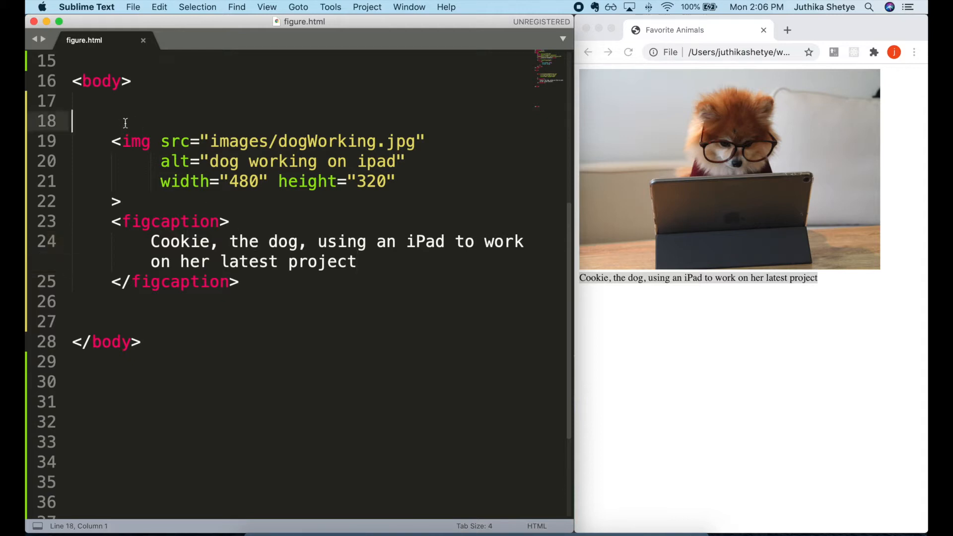
Wrap the img and figcaption in an indented figure element and save.
text(figure></figure>)
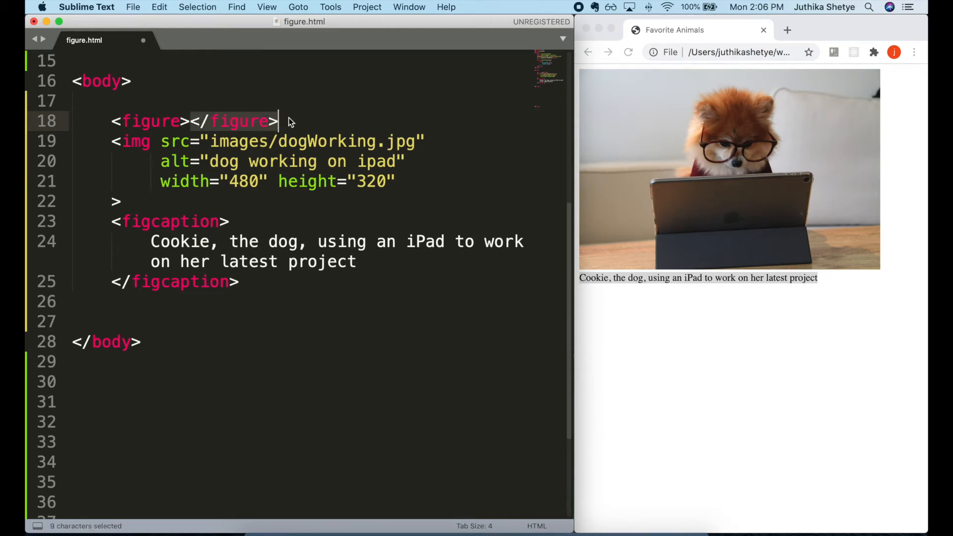
key(cmd+x)
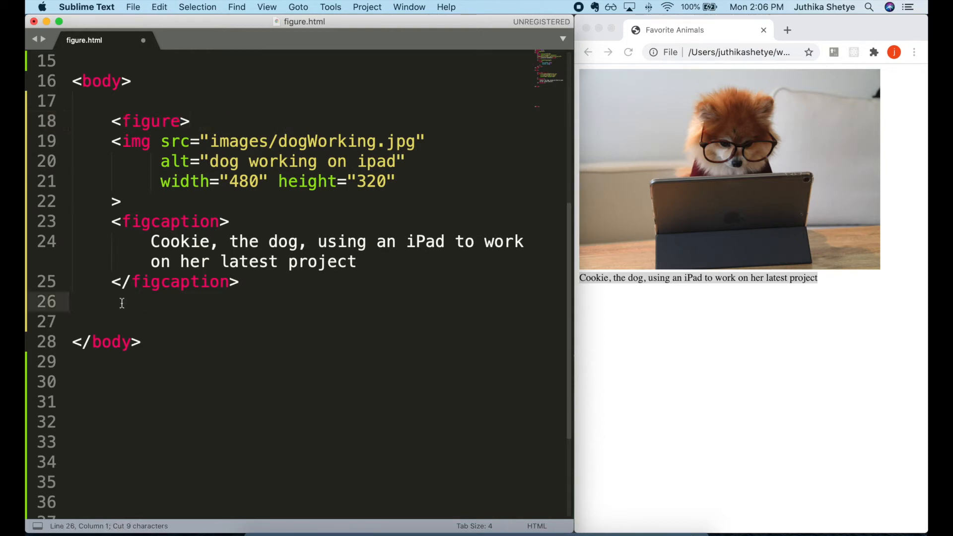
text(</figure>)
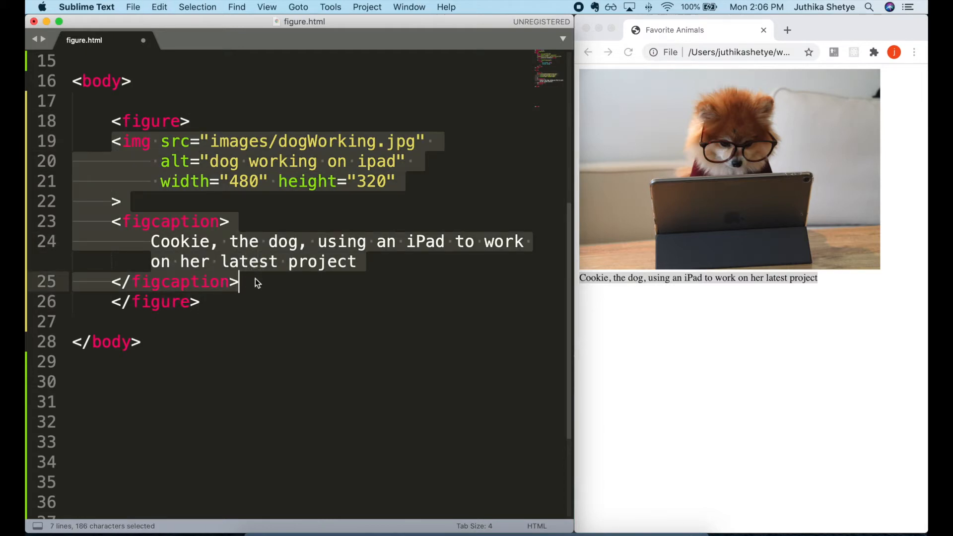
click(279, 315)
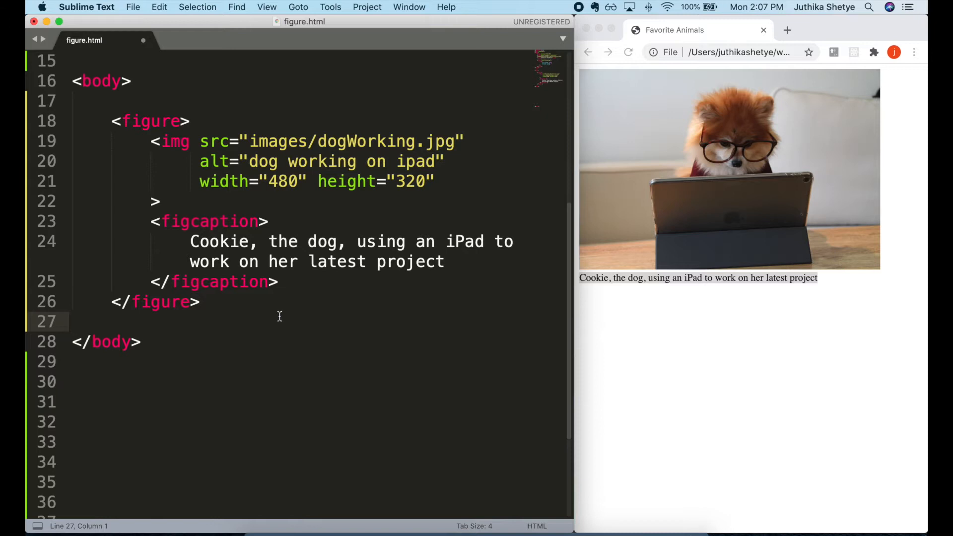
key(cmd+s)
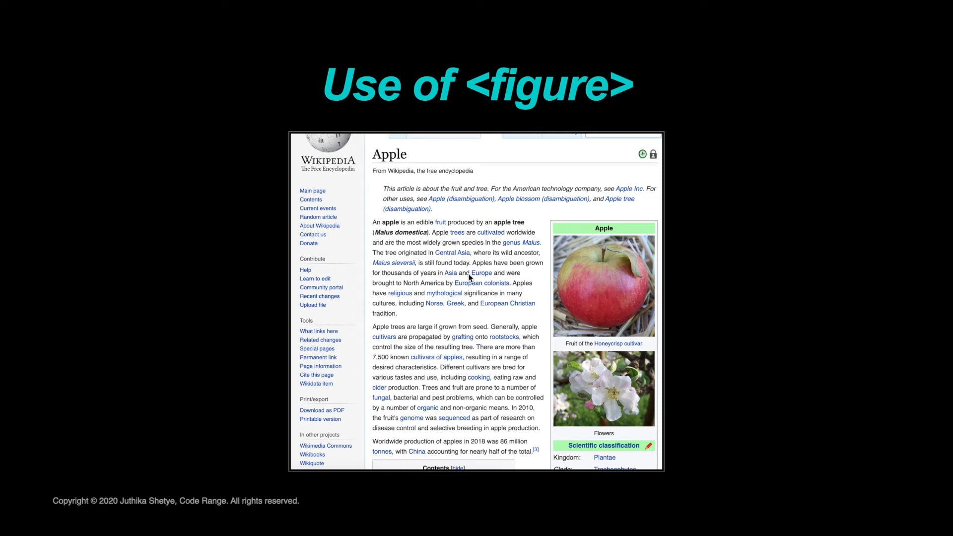
mouse_move(579, 311)
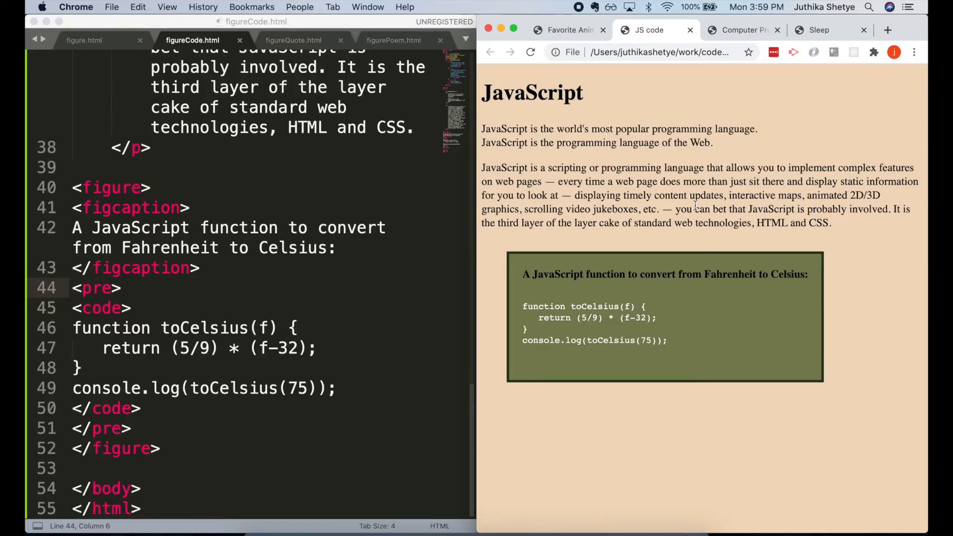
Browse the Sleep, JS code, quote and poem sample figure pages and sources.
click(820, 30)
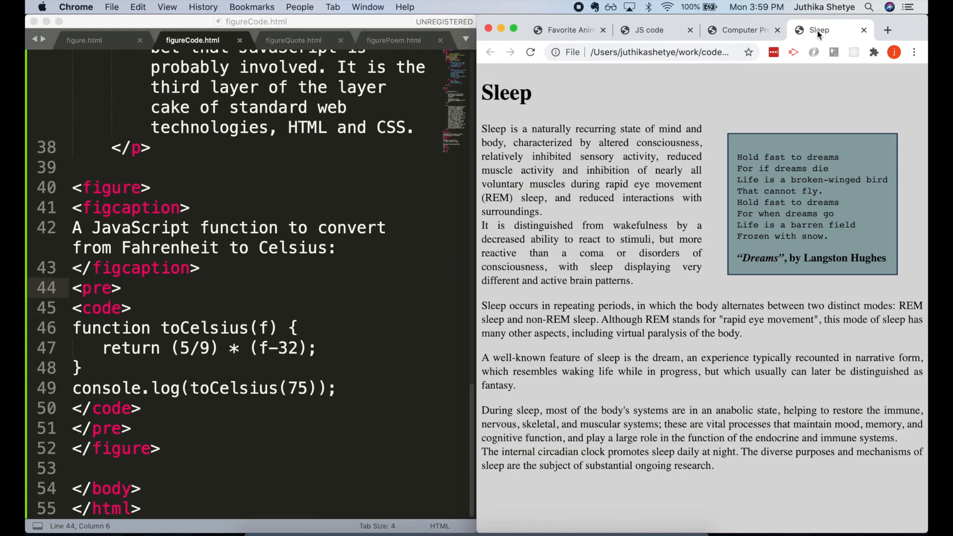
click(645, 29)
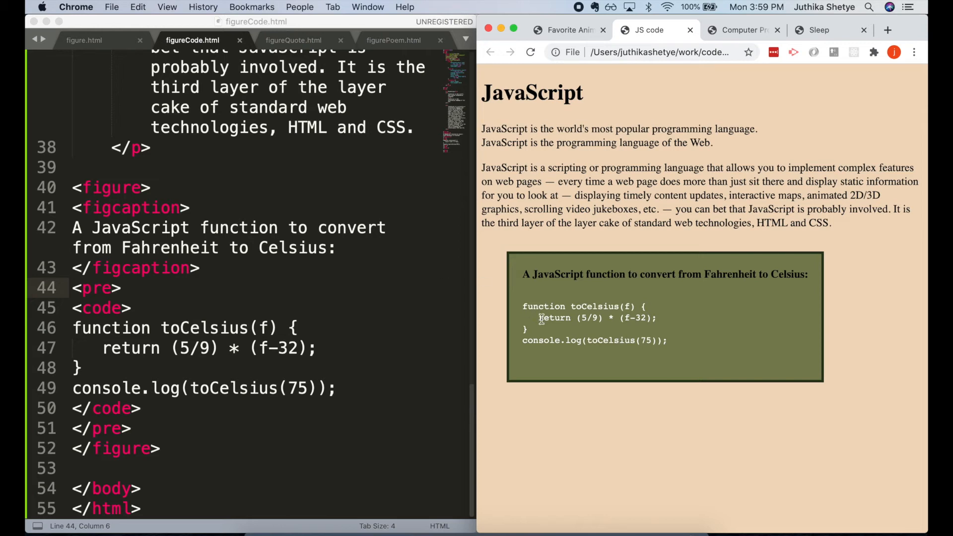
mouse_move(528, 392)
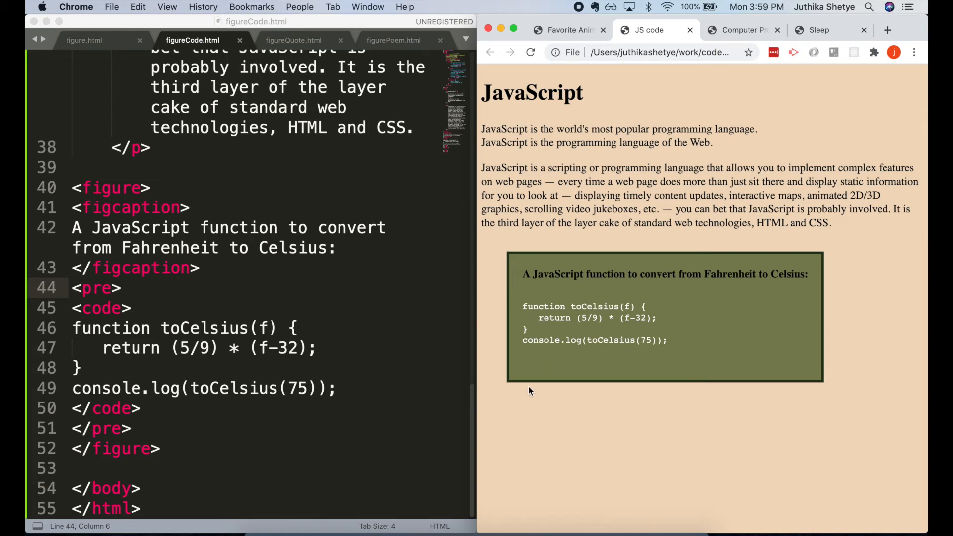
click(294, 41)
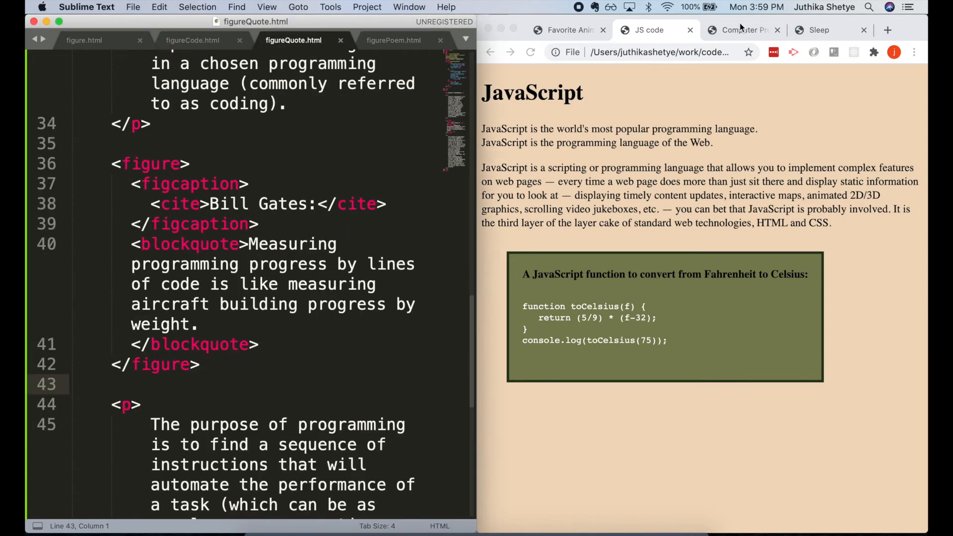
click(739, 29)
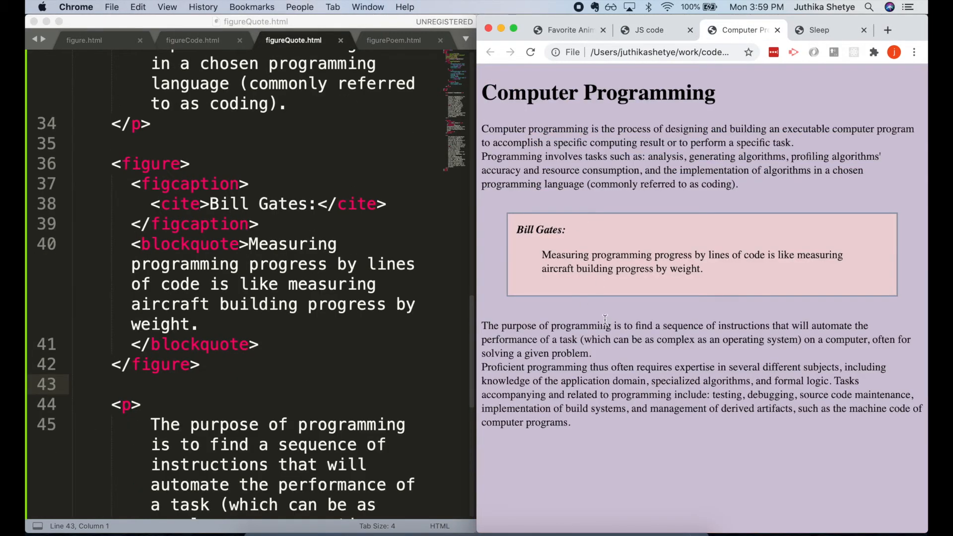
click(819, 30)
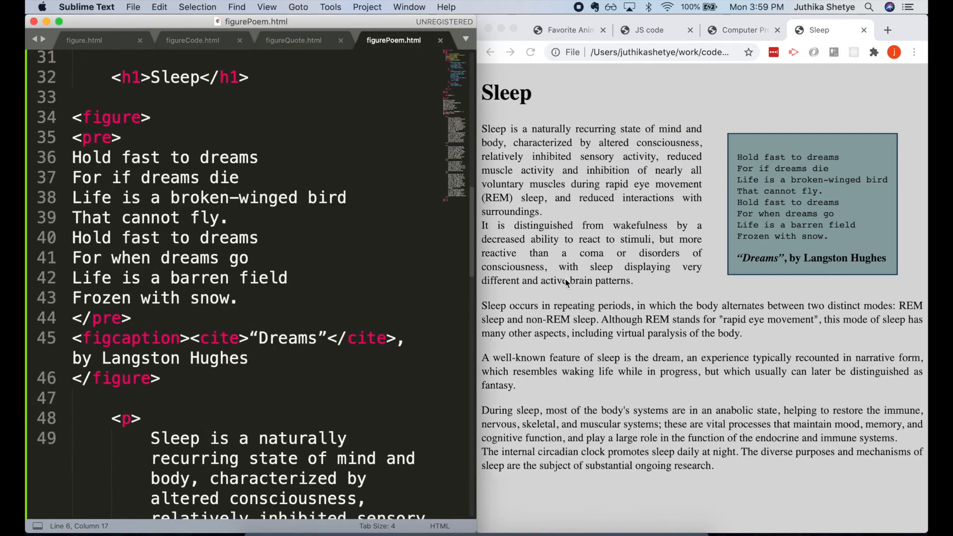
mouse_move(586, 14)
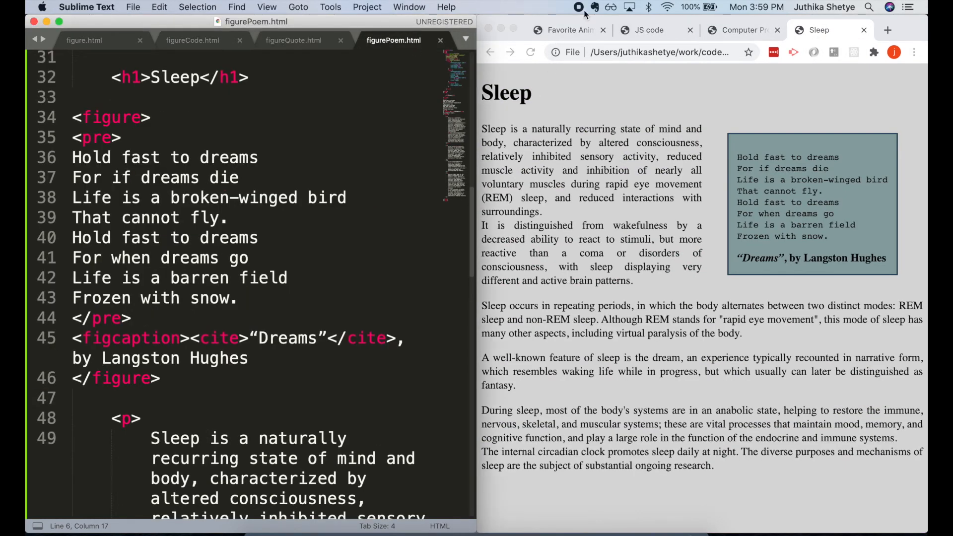